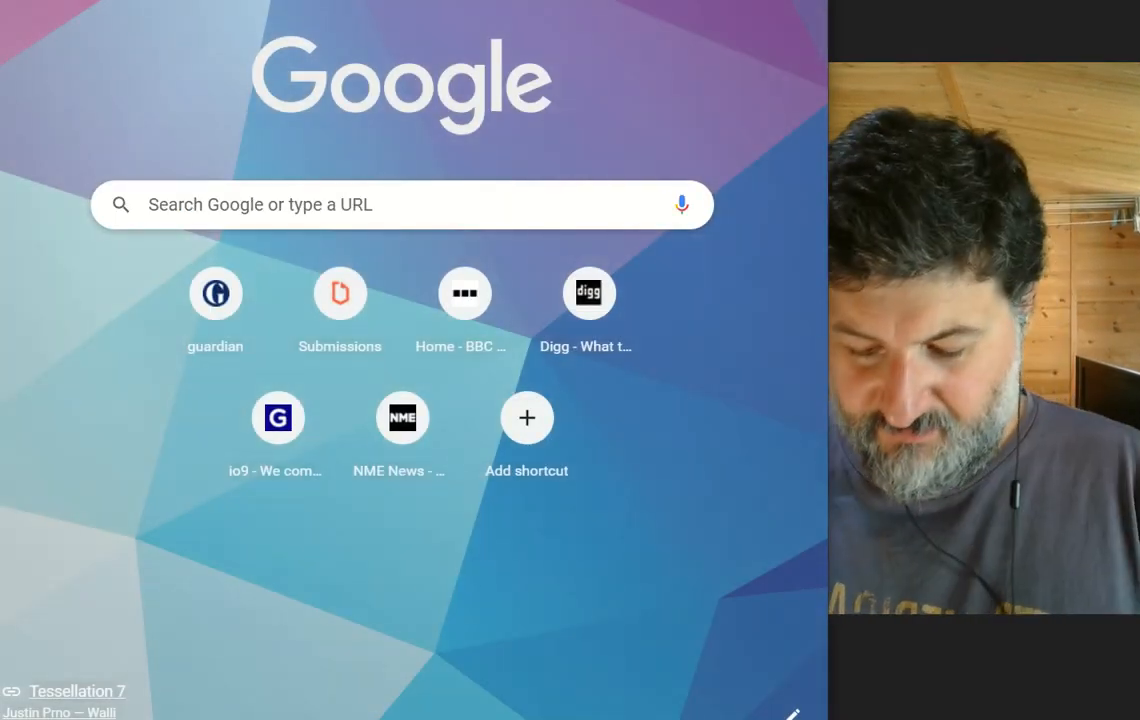
# Search Google for 'australia' and view the suggestions about Australian poets and writers
pyautogui.write('australia')
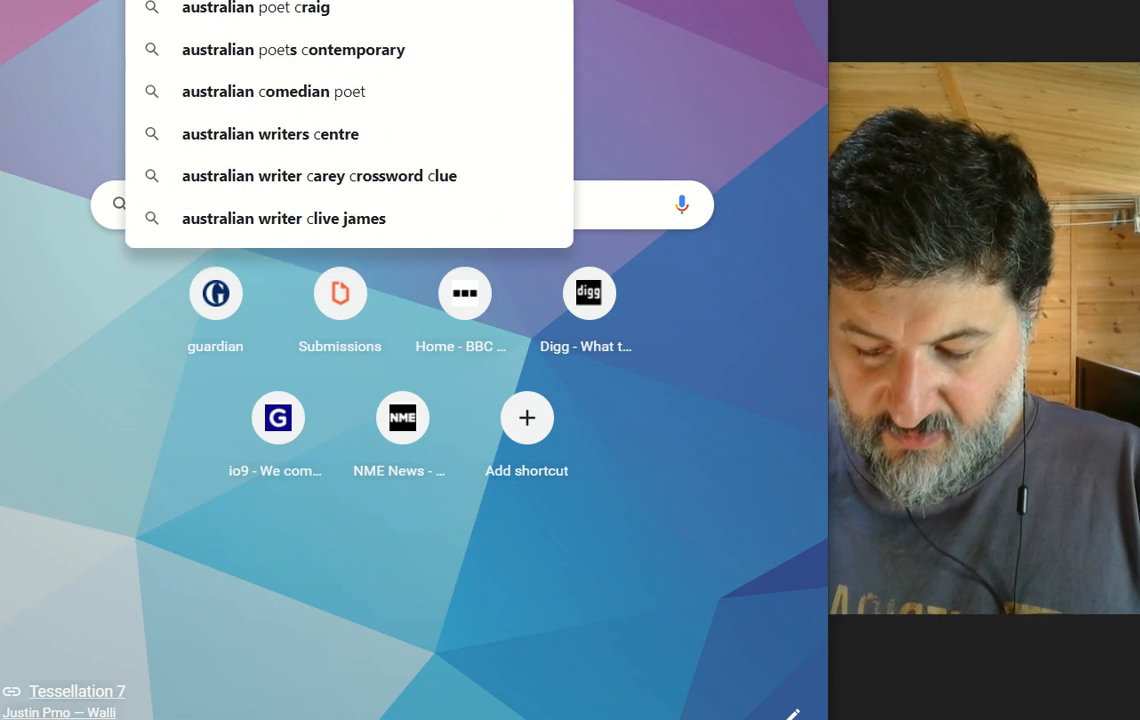
pyautogui.click(400, 204)
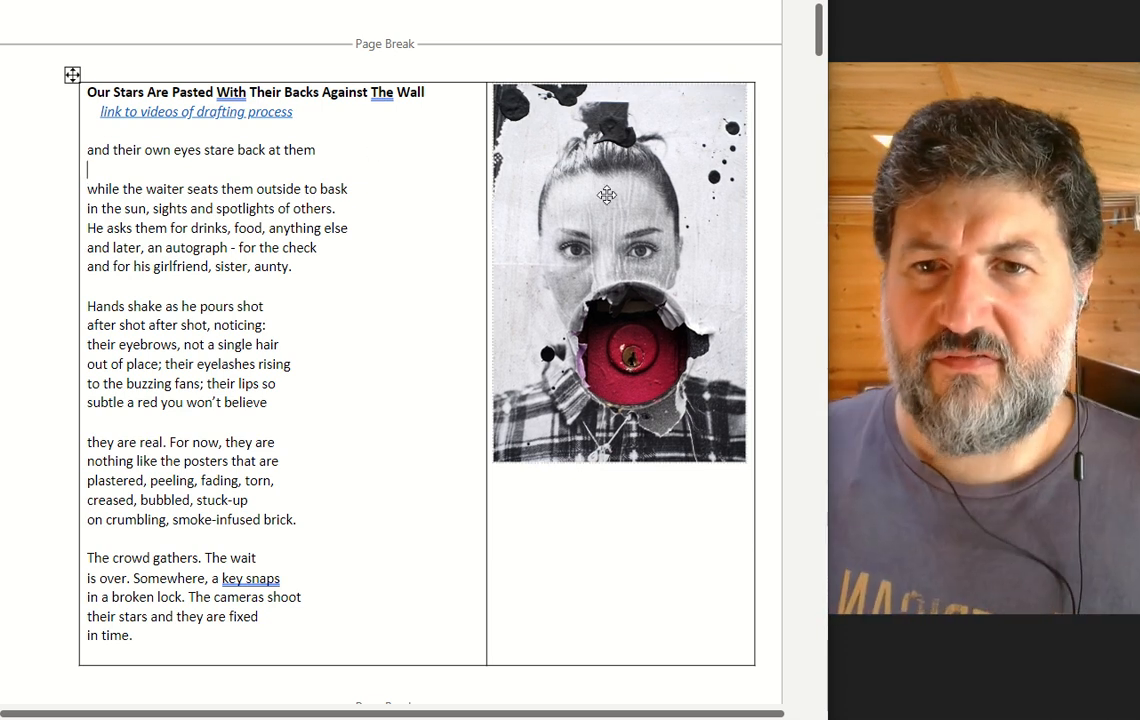
pyautogui.click(619, 273)
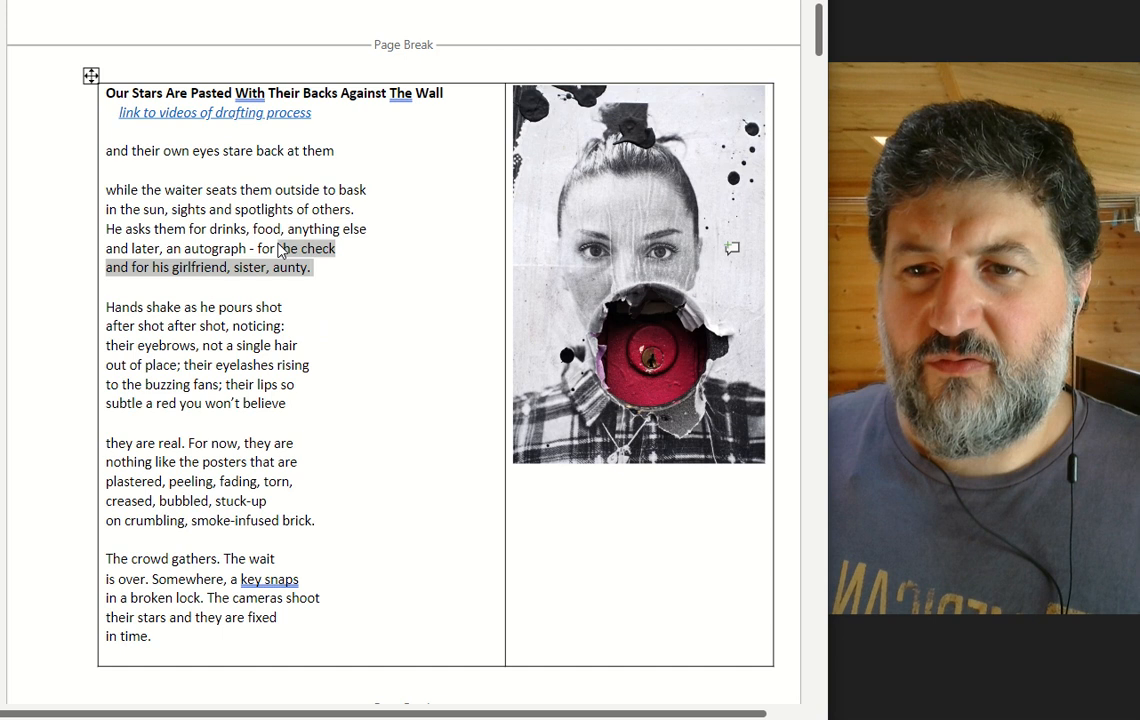
# Right-click the selected lines 'for the check and for his girlfriend, sister, aunty.'
pyautogui.rightClick(250, 248)
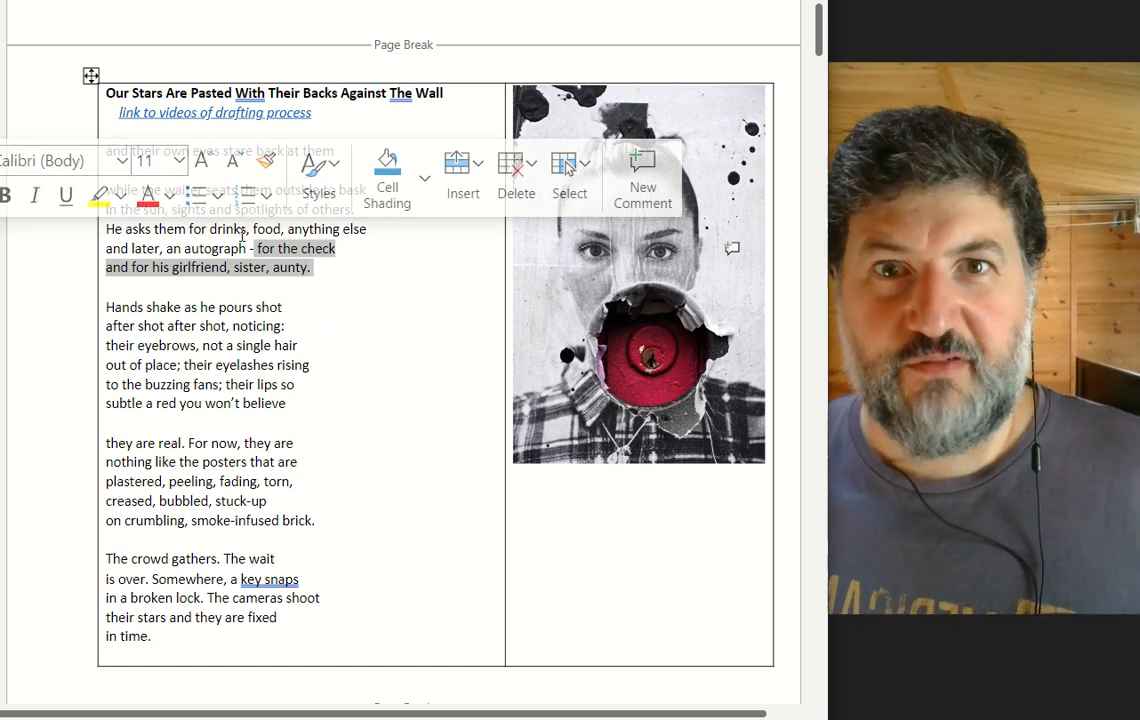